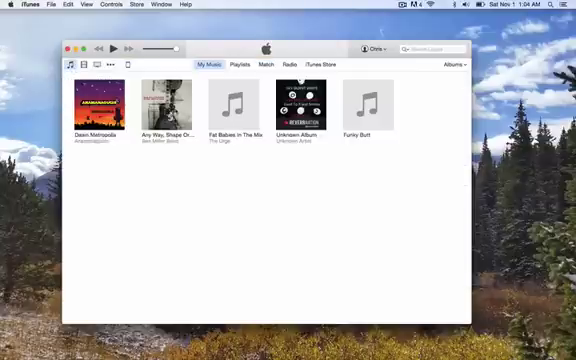
Step: Show the iPhone's on-device music list holding 23 Skidoo by Ben Miller Band
left_click(172, 105)
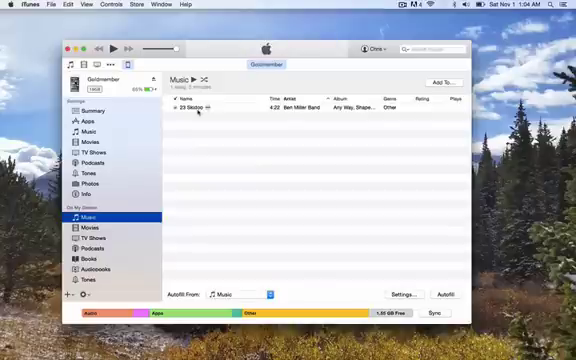
Step: Delete 23 Skidoo from the iPhone and confirm, returning to My Music
left_click(200, 108)
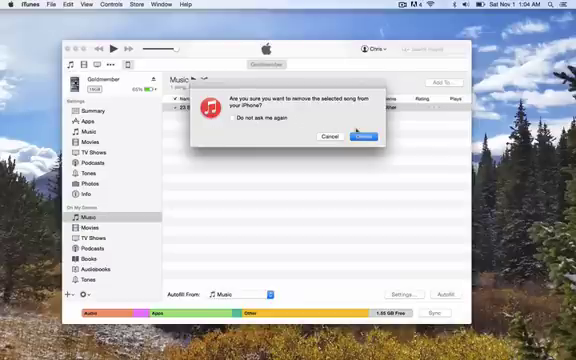
left_click(366, 136)
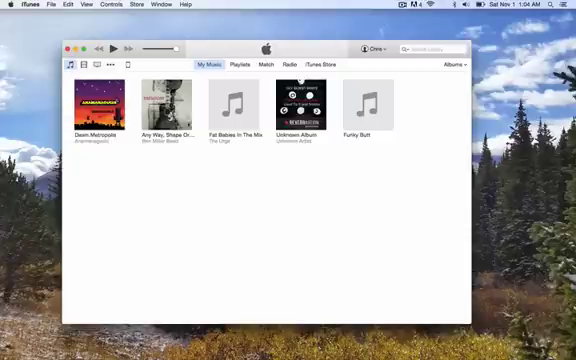
Step: Delete the selected songs from the iPhone's Music and confirm, then view its empty Movies list
left_click(237, 102)
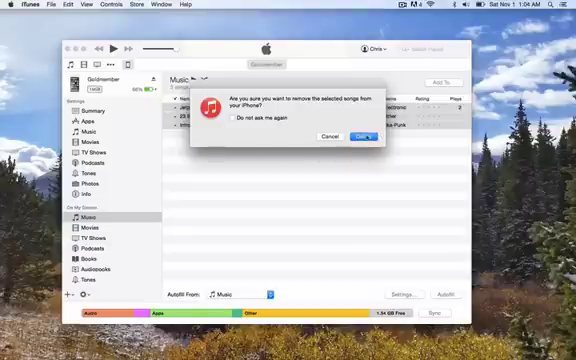
left_click(360, 136)
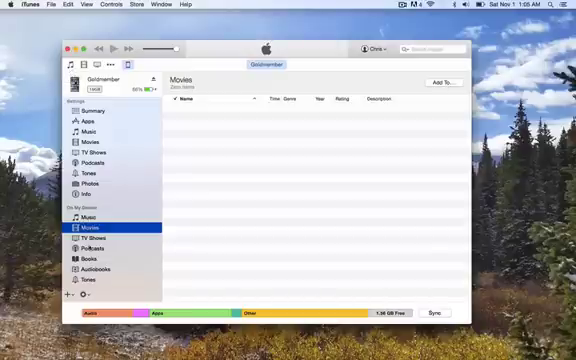
Step: Delete a Nerdist podcast episode from the iPhone's Podcasts list and confirm
left_click(90, 239)
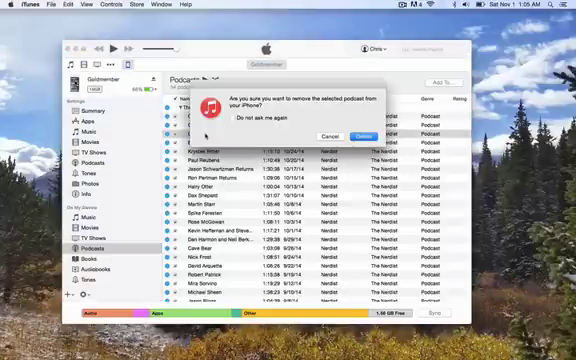
left_click(364, 136)
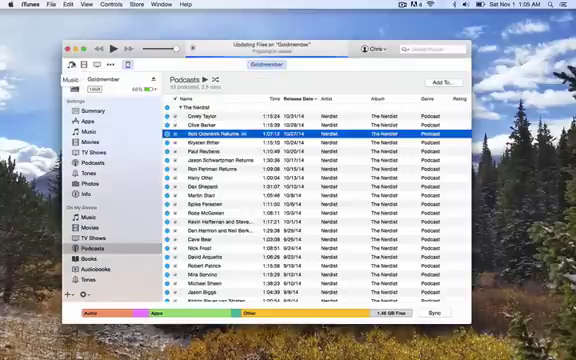